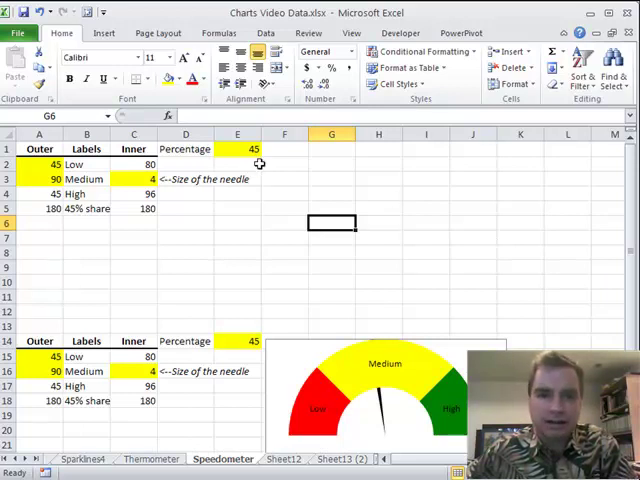
# - Review the example speedometer table and select the Outer values 45, 90, 45, 180
pyautogui.click(284, 148)
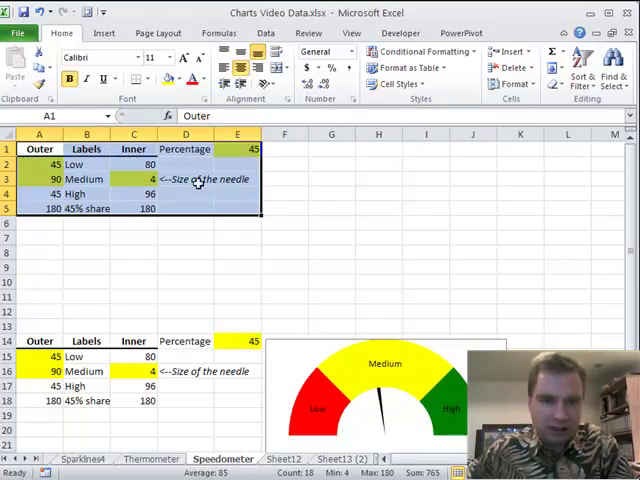
pyautogui.moveTo(220, 328)
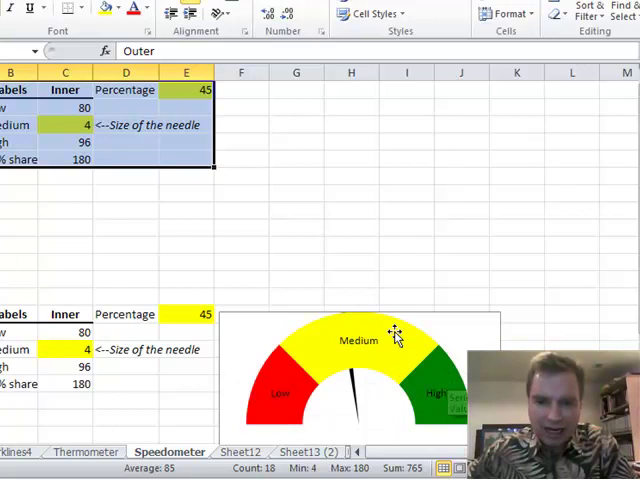
pyautogui.moveTo(368, 336)
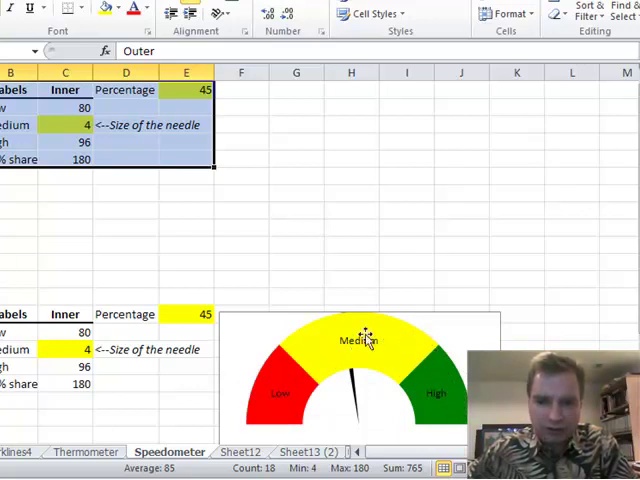
pyautogui.click(240, 192)
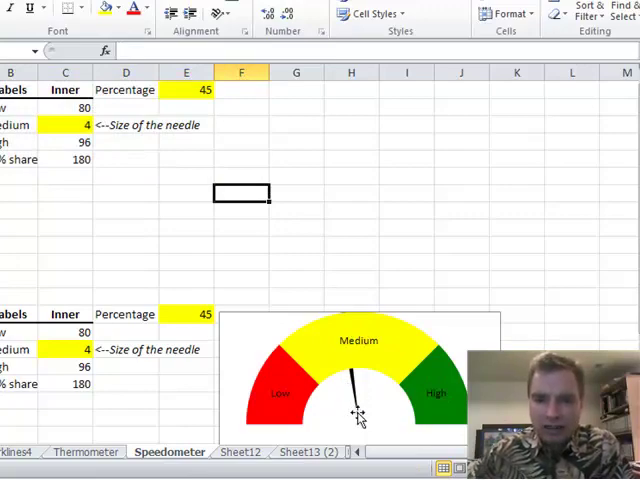
pyautogui.moveTo(358, 408)
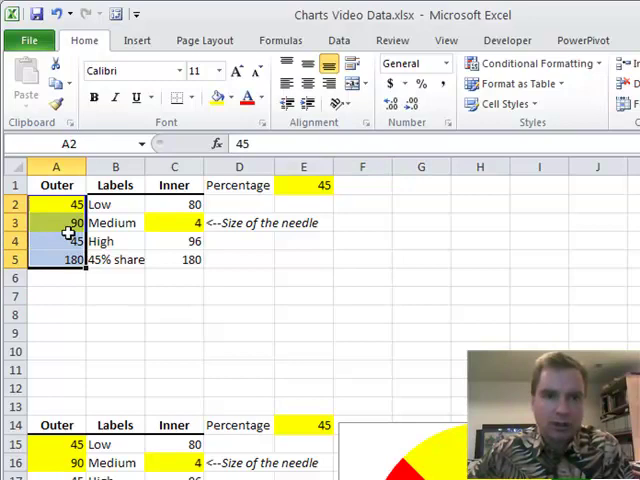
# - Insert a Doughnut chart from the Outer values and select its data series
pyautogui.click(136, 40)
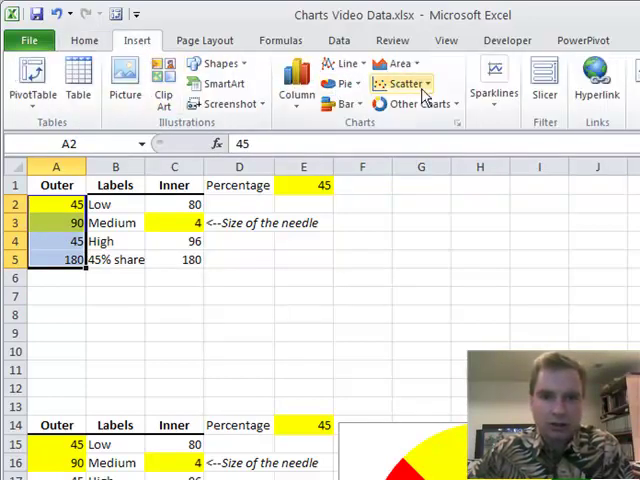
pyautogui.click(412, 104)
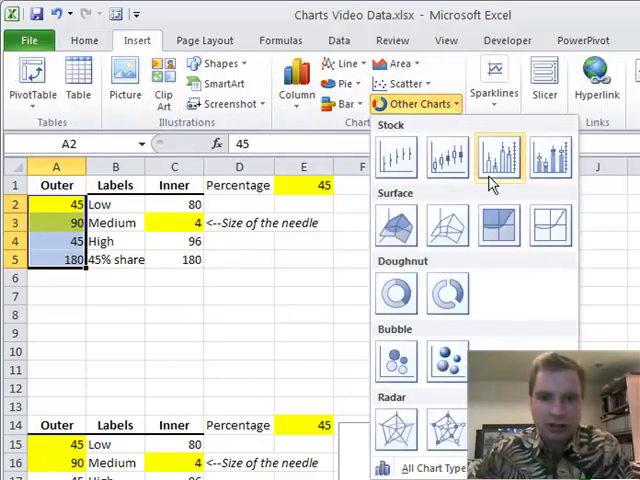
pyautogui.moveTo(396, 292)
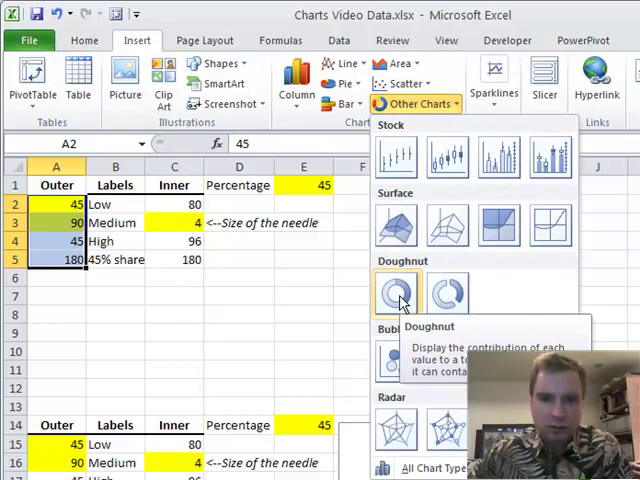
pyautogui.click(396, 292)
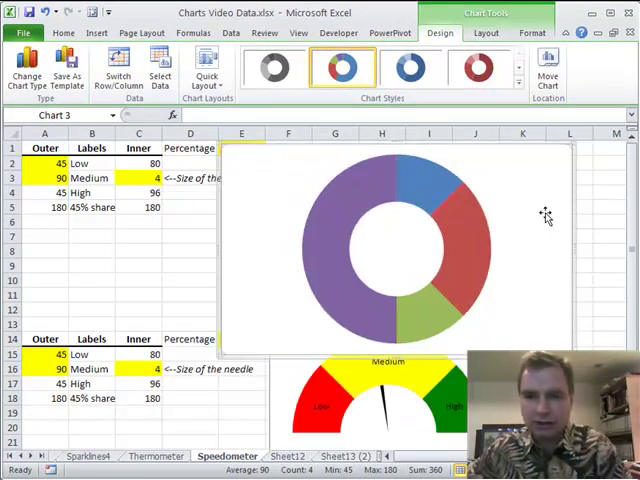
pyautogui.moveTo(420, 170)
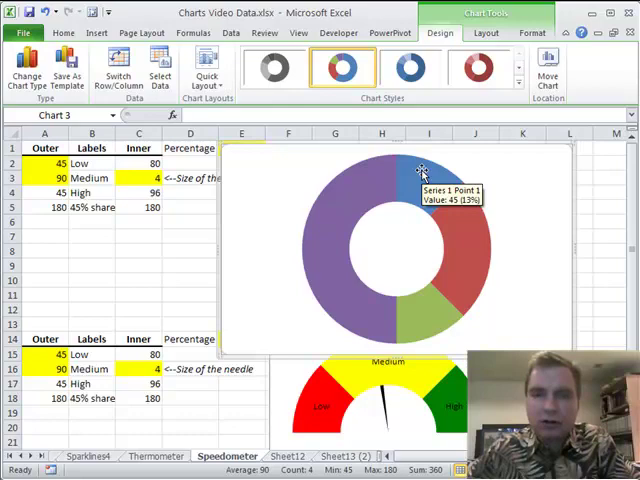
pyautogui.moveTo(364, 184)
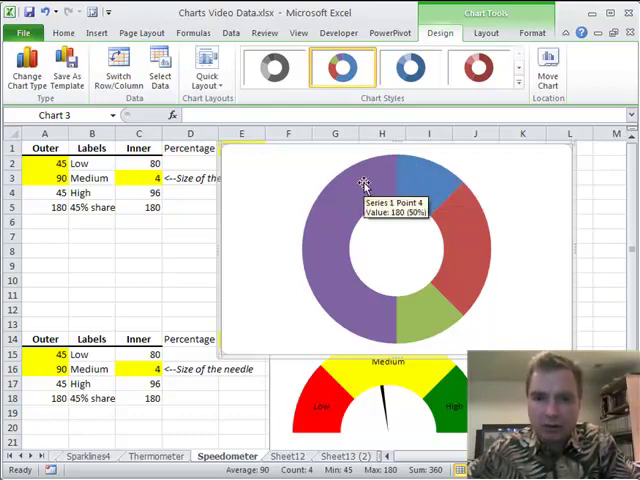
pyautogui.click(364, 184)
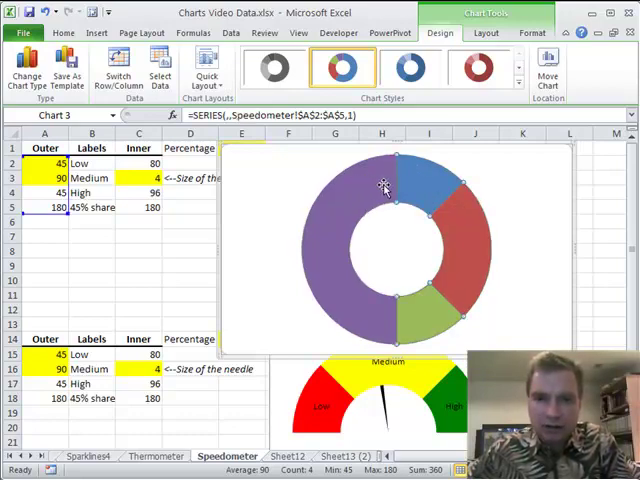
pyautogui.moveTo(364, 190)
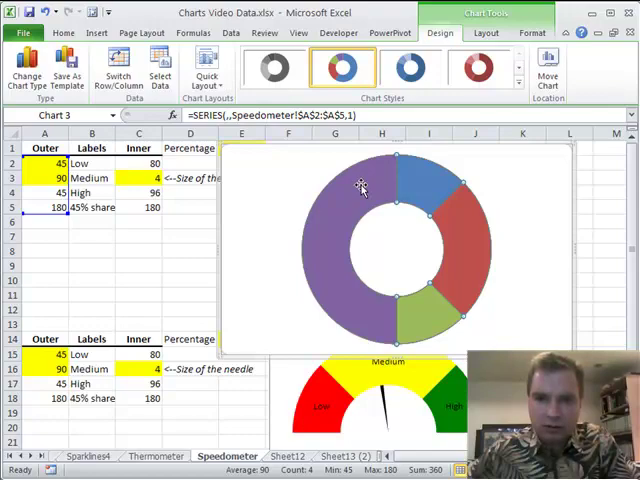
# - Format the 180 slice and rotate the doughnut so the big slice sits underneath
pyautogui.doubleClick(362, 190)
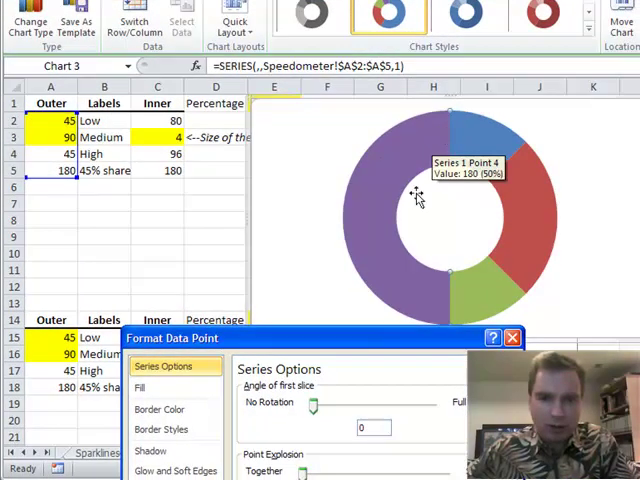
pyautogui.moveTo(348, 244)
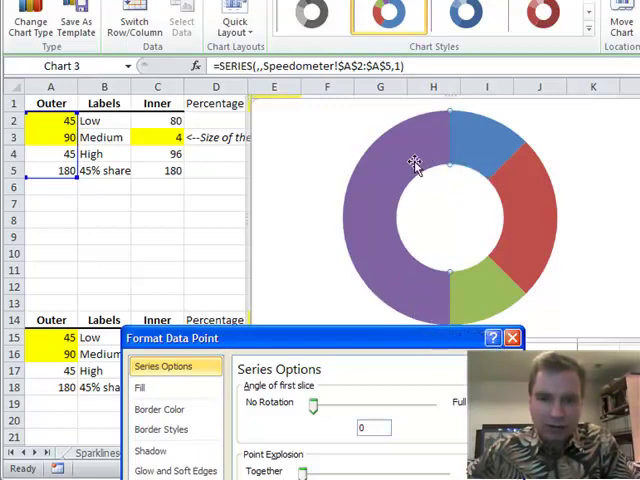
pyautogui.moveTo(340, 338); pyautogui.dragTo(380, 288)
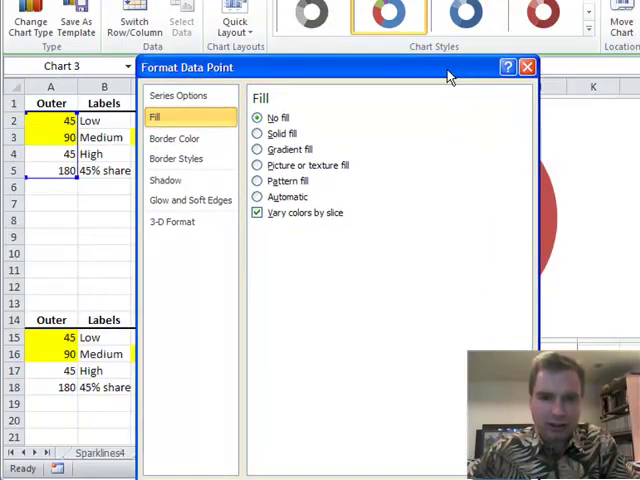
pyautogui.click(178, 96)
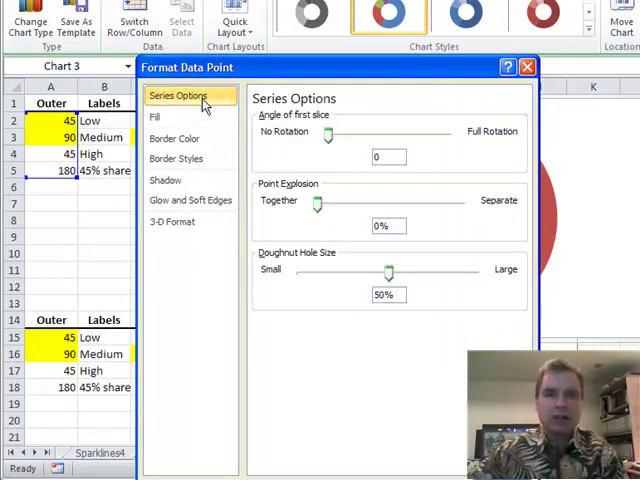
pyautogui.moveTo(350, 132)
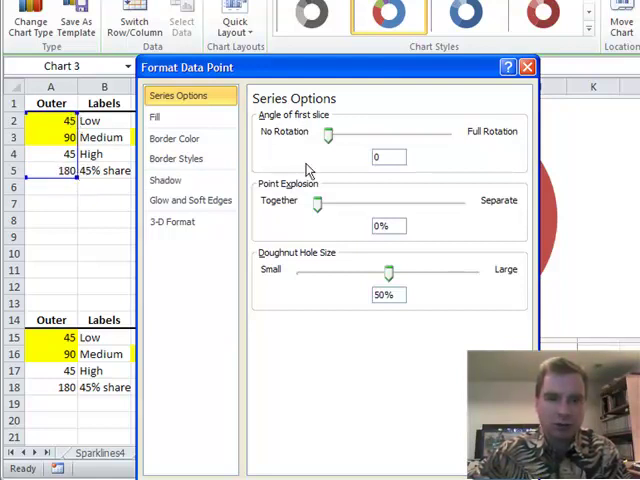
pyautogui.moveTo(328, 132); pyautogui.dragTo(392, 132)
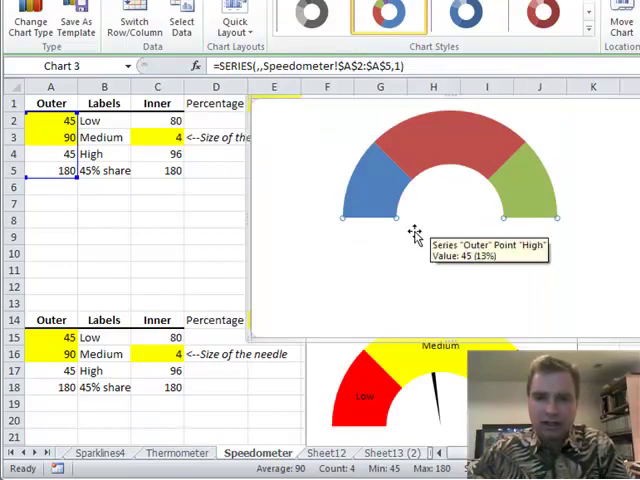
pyautogui.moveTo(380, 410)
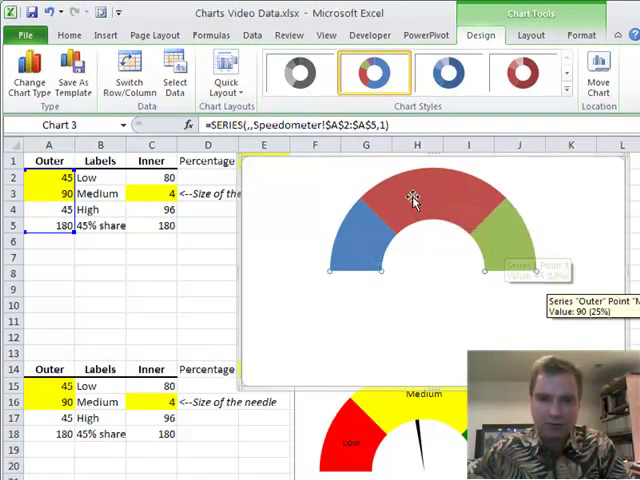
pyautogui.moveTo(500, 248)
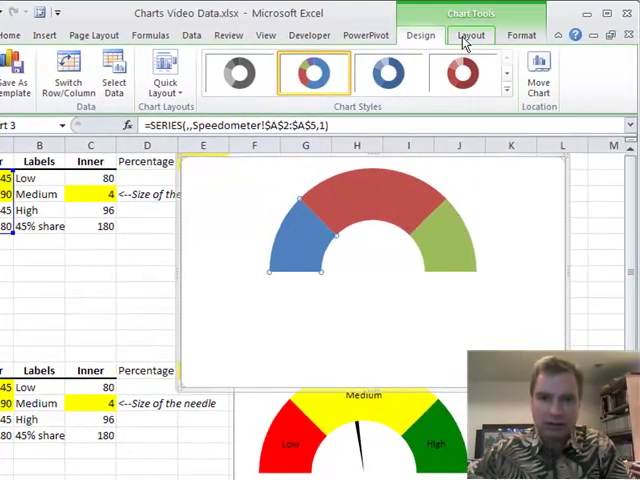
# - Recolor the gauge slices red, yellow and green and hide the bottom 180 slice with no fill
pyautogui.click(470, 36)
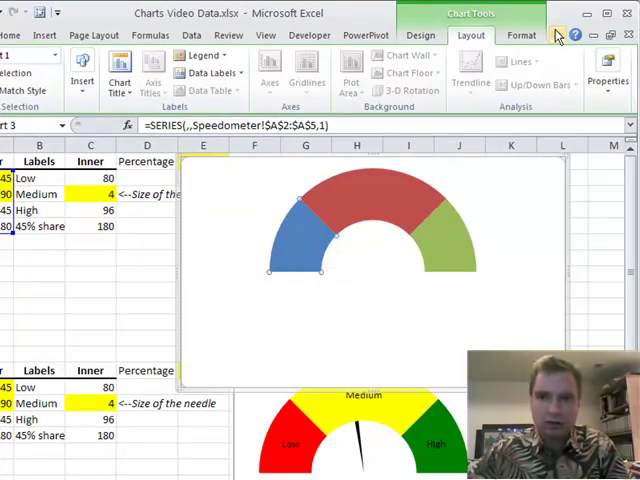
pyautogui.click(238, 62)
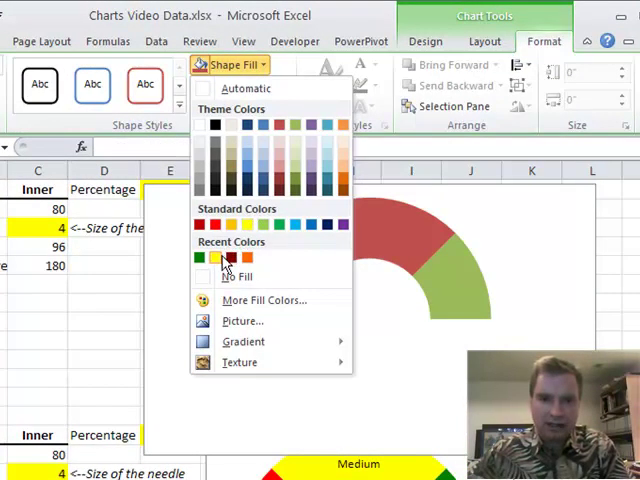
pyautogui.click(214, 256)
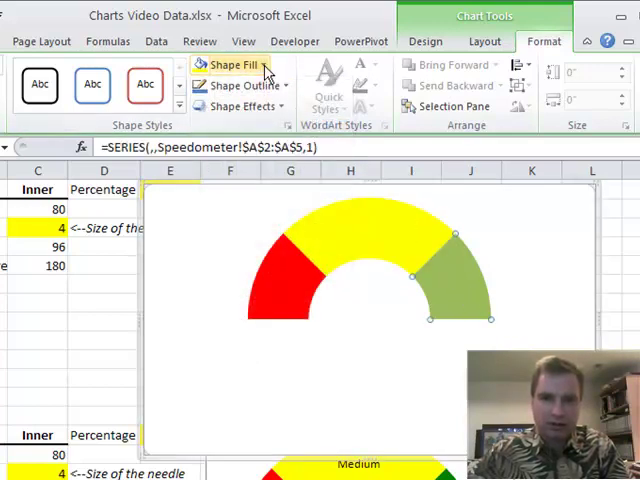
pyautogui.click(236, 64)
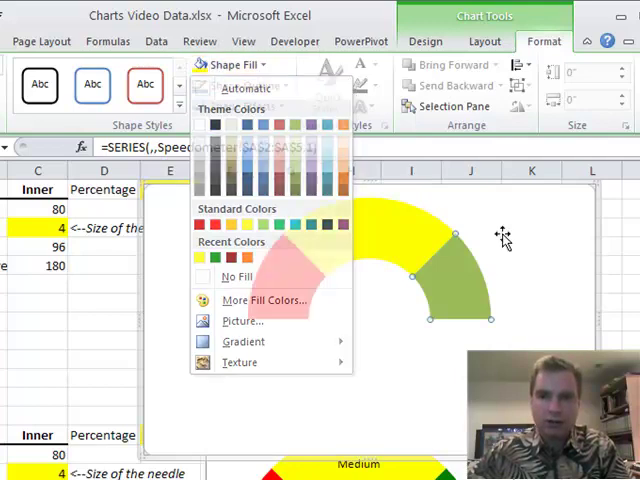
pyautogui.click(240, 64)
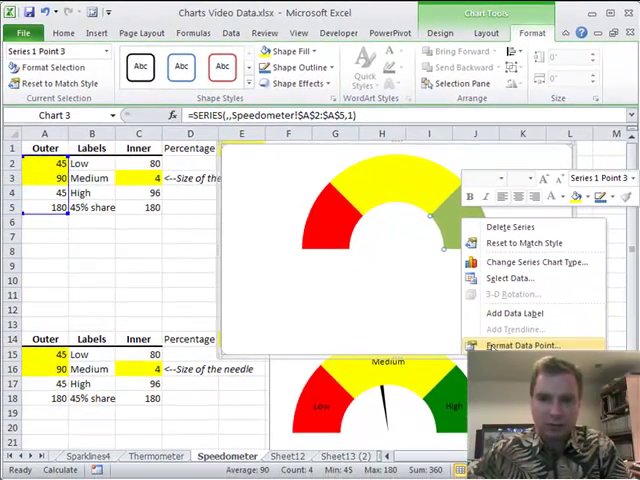
pyautogui.click(516, 344)
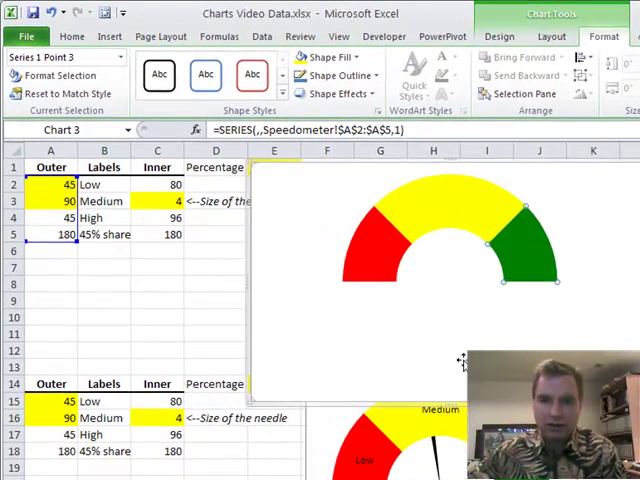
pyautogui.moveTo(404, 232)
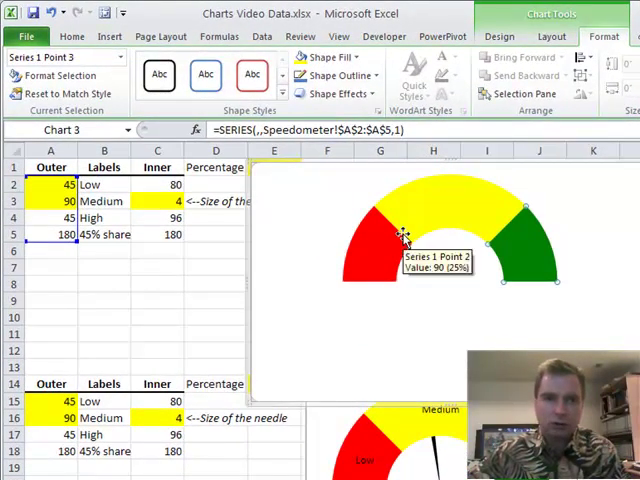
pyautogui.click(120, 56)
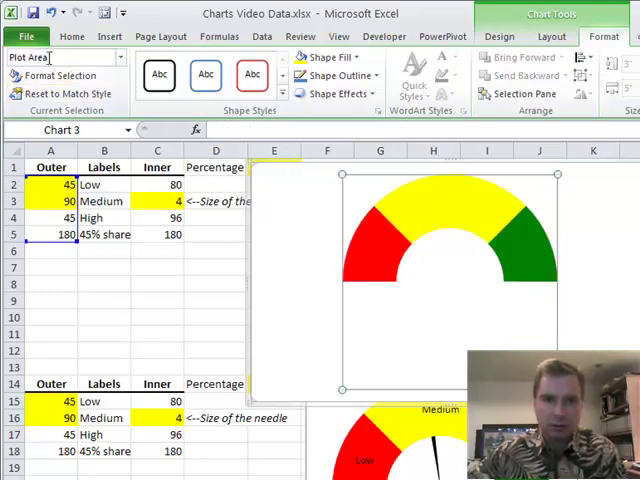
pyautogui.moveTo(348, 188)
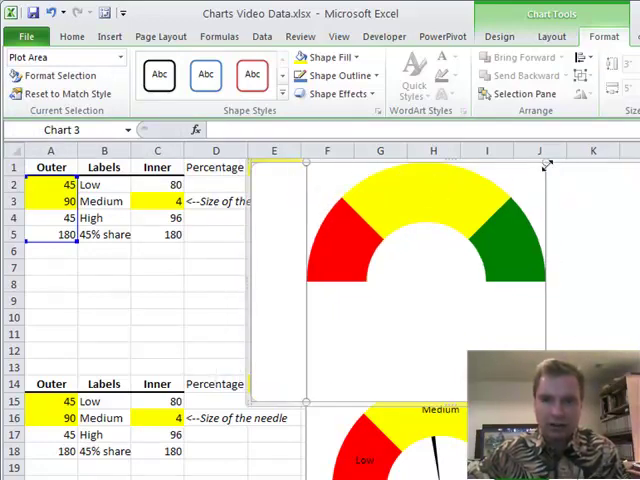
pyautogui.moveTo(540, 164)
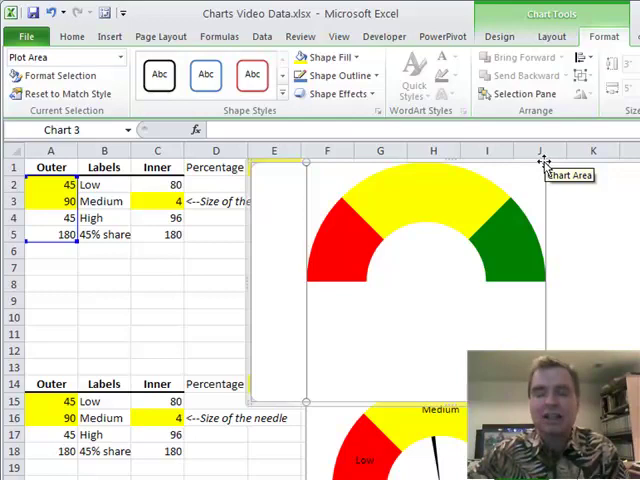
pyautogui.moveTo(548, 164)
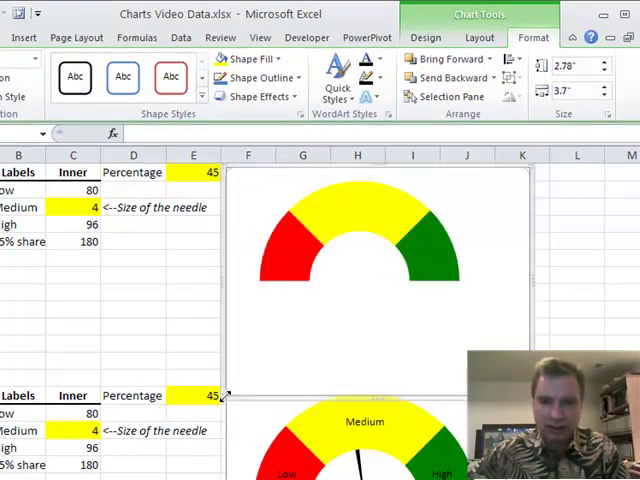
# - Resize the gauge chart to fit beside the upper table (rows 1–12)
pyautogui.click(404, 200)
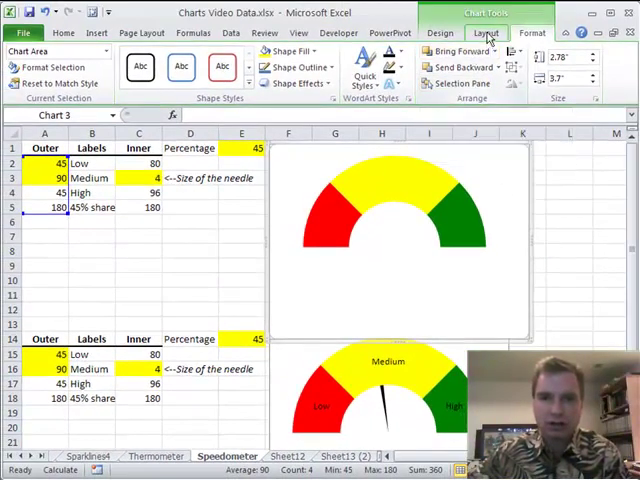
# - Add data labels to the gauge and bring up the Select Data source dialog
pyautogui.click(244, 66)
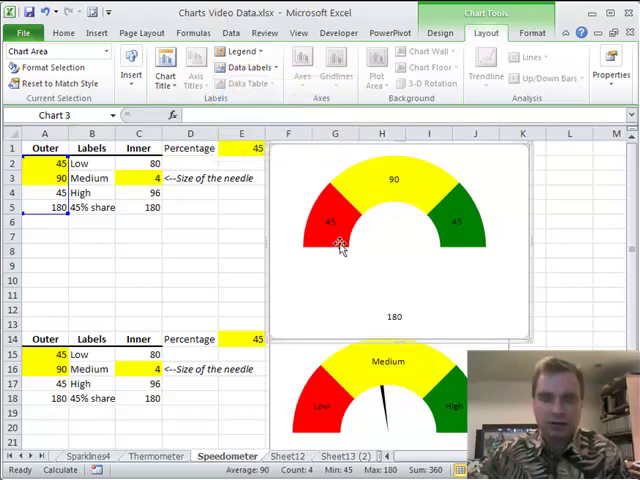
pyautogui.moveTo(336, 236)
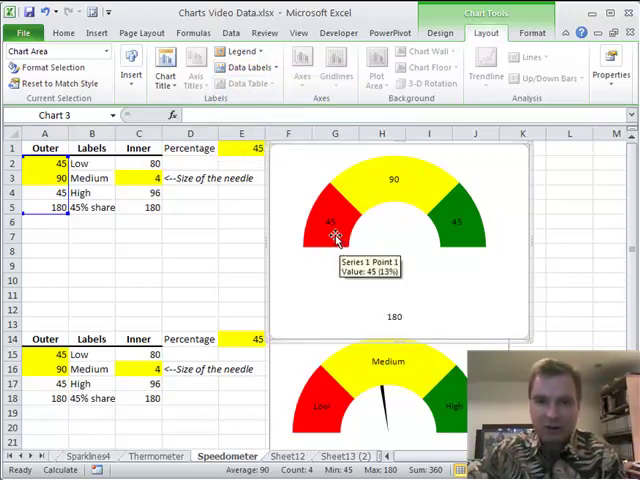
pyautogui.moveTo(442, 244)
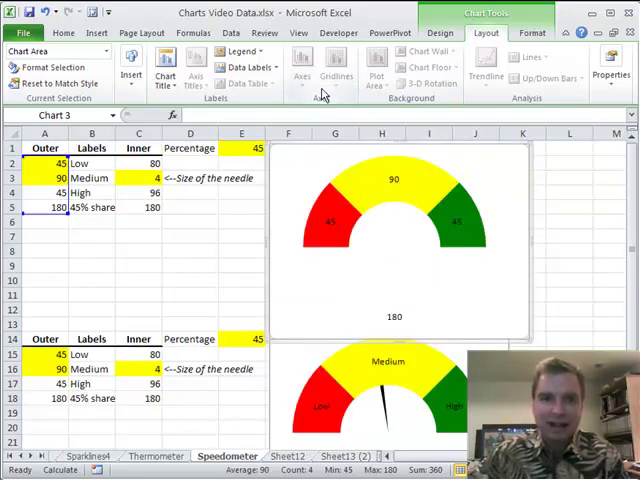
pyautogui.moveTo(302, 76)
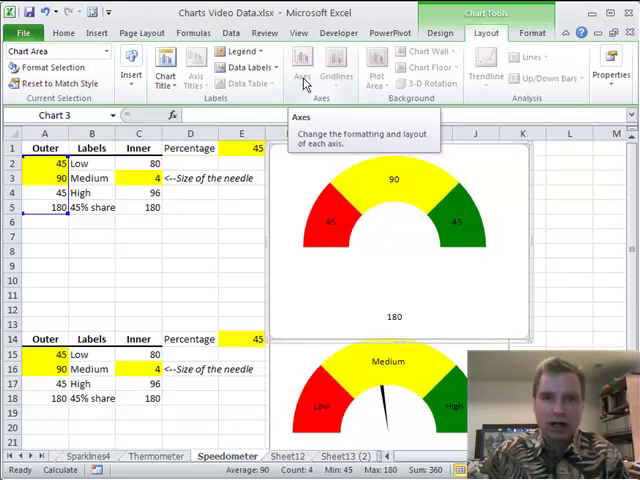
pyautogui.click(446, 32)
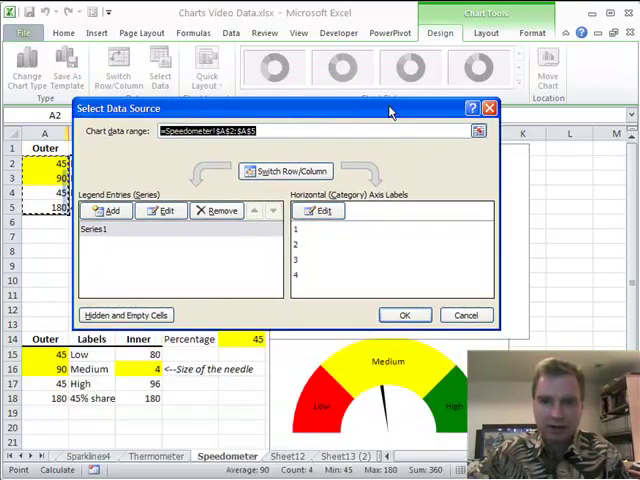
# - Set the category axis labels to B2:B5 (Low, Medium, High, 45% share) and confirm
pyautogui.click(322, 210)
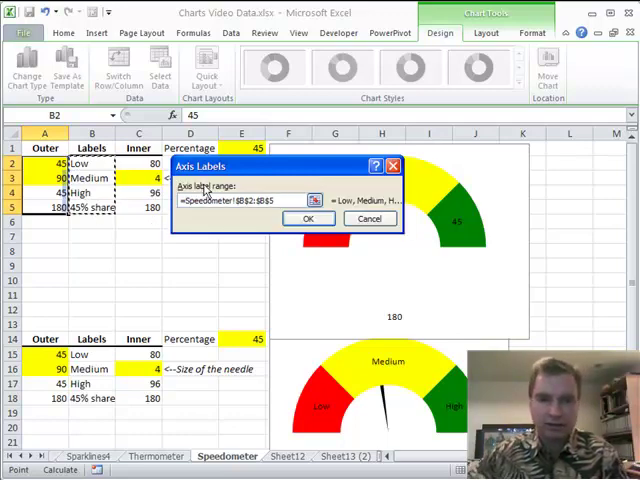
pyautogui.click(308, 220)
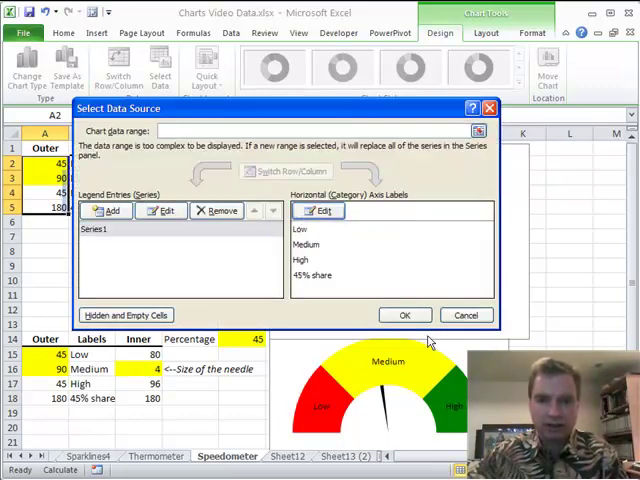
pyautogui.click(404, 316)
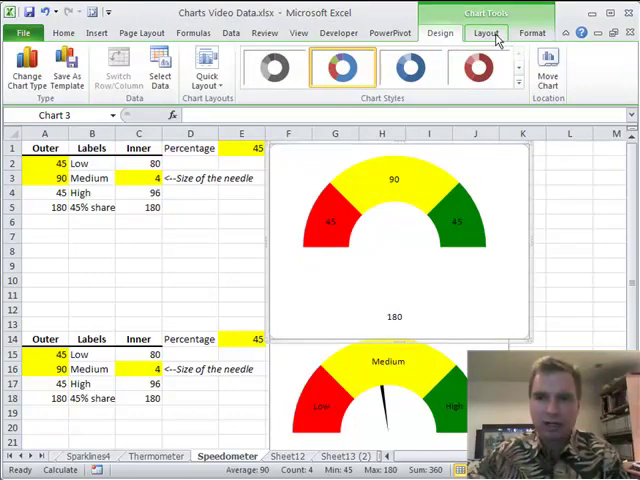
# - Show category names only in the data labels, with B5 reading =E1&"% done"
pyautogui.click(244, 64)
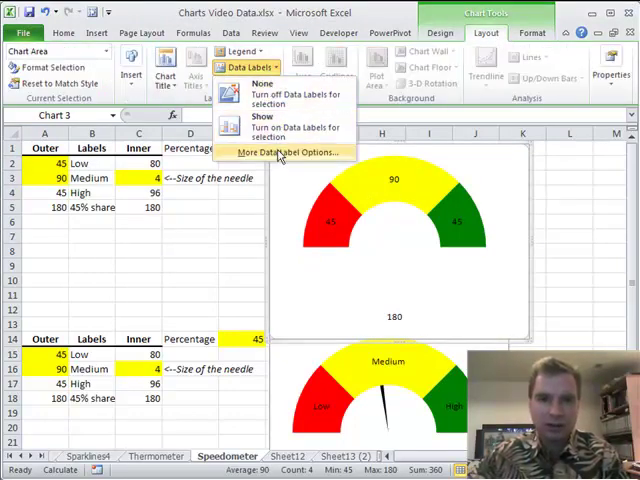
pyautogui.click(290, 152)
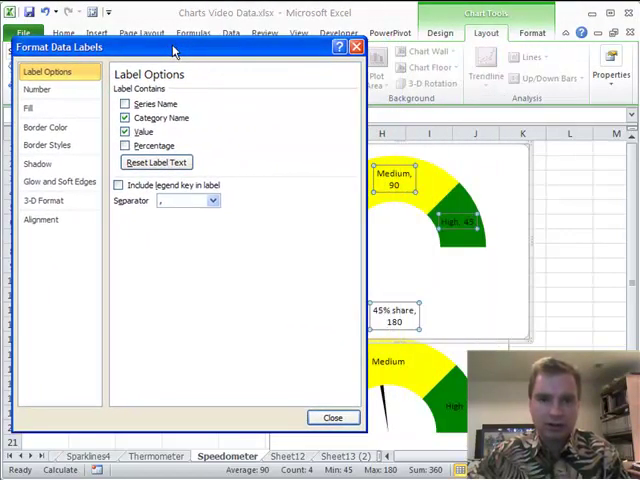
pyautogui.click(124, 132)
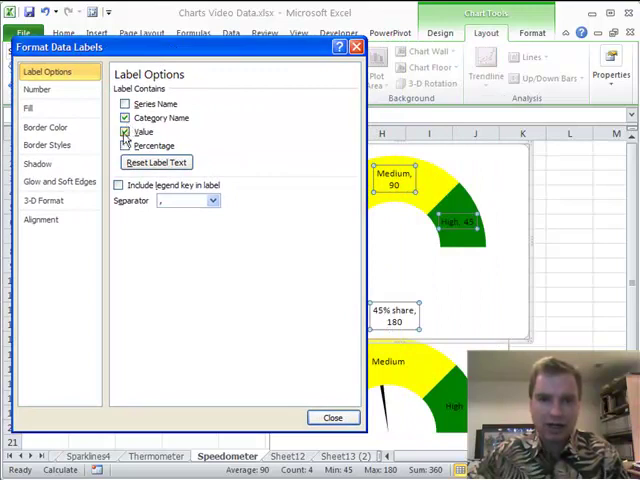
pyautogui.click(124, 132)
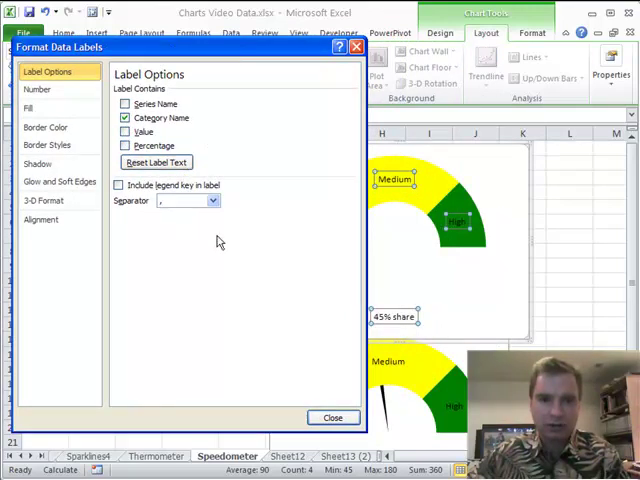
pyautogui.click(332, 416)
pyautogui.write('=E1&"% done"')
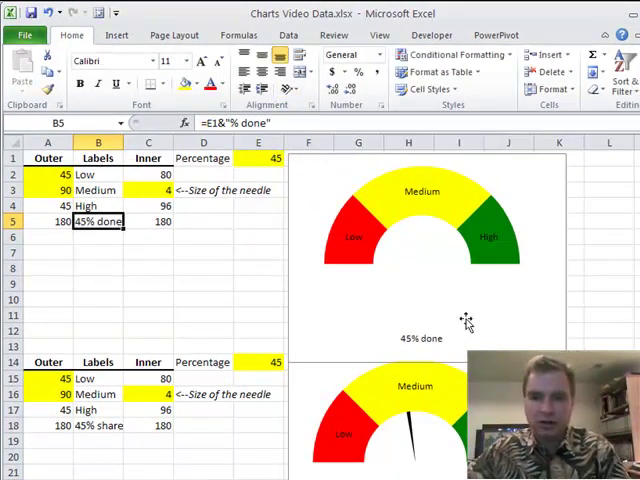
# - Bold the '45% done' label below the gauge and return to the sheet
pyautogui.click(418, 338)
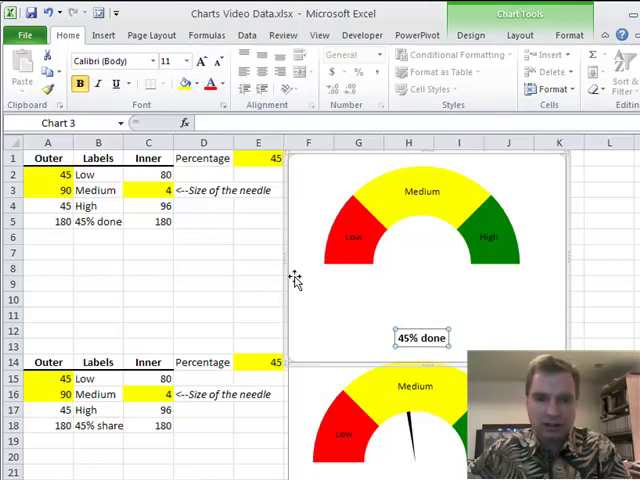
pyautogui.click(256, 268)
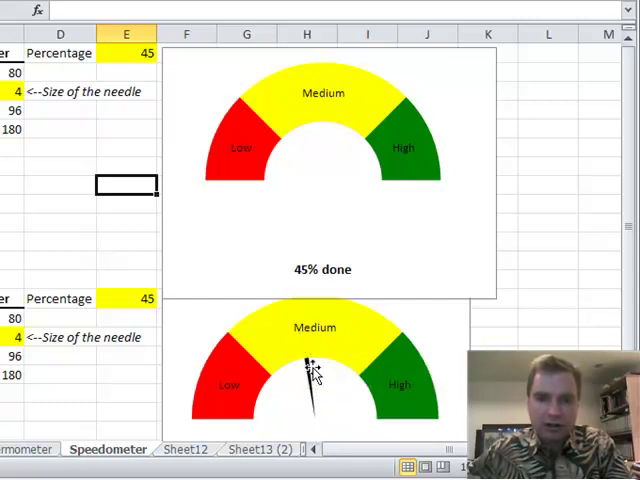
pyautogui.moveTo(302, 356)
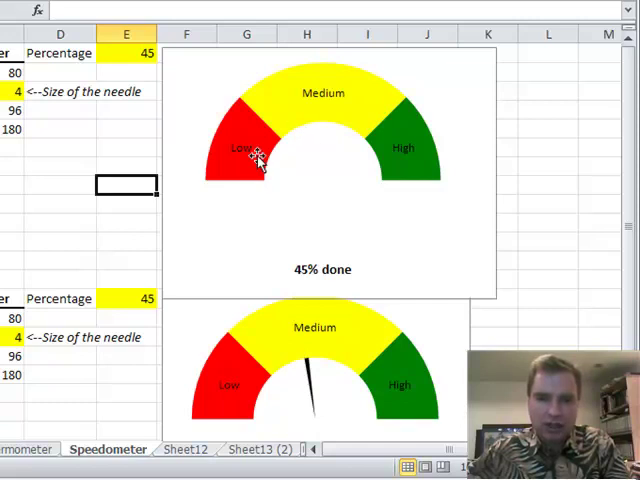
pyautogui.moveTo(384, 170)
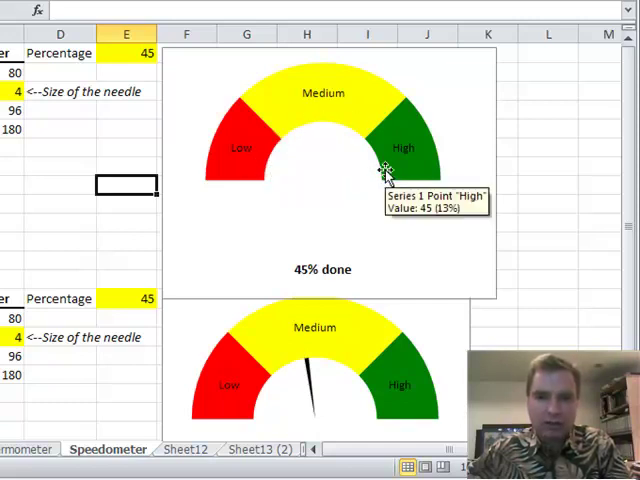